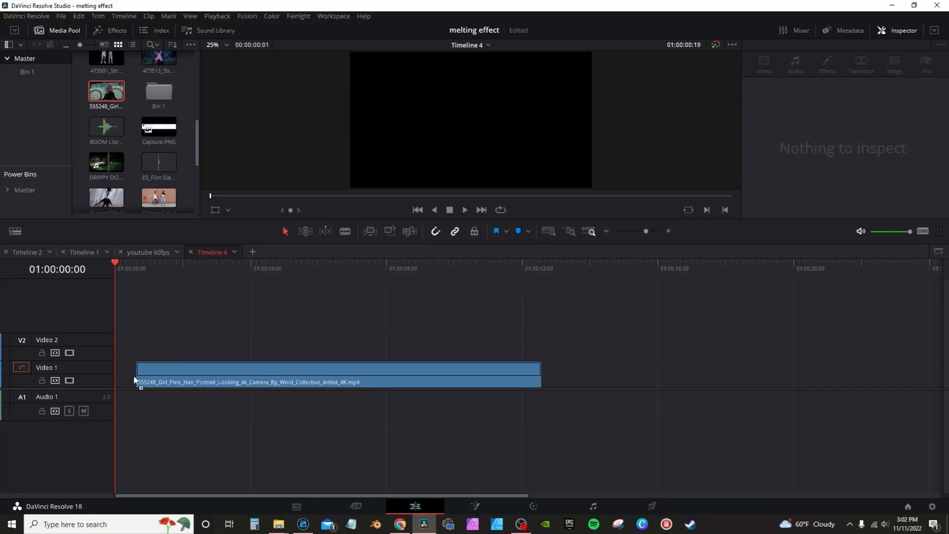
Select the trimmed girl clip at the start of V1 and open it in Fusion.
click(212, 267)
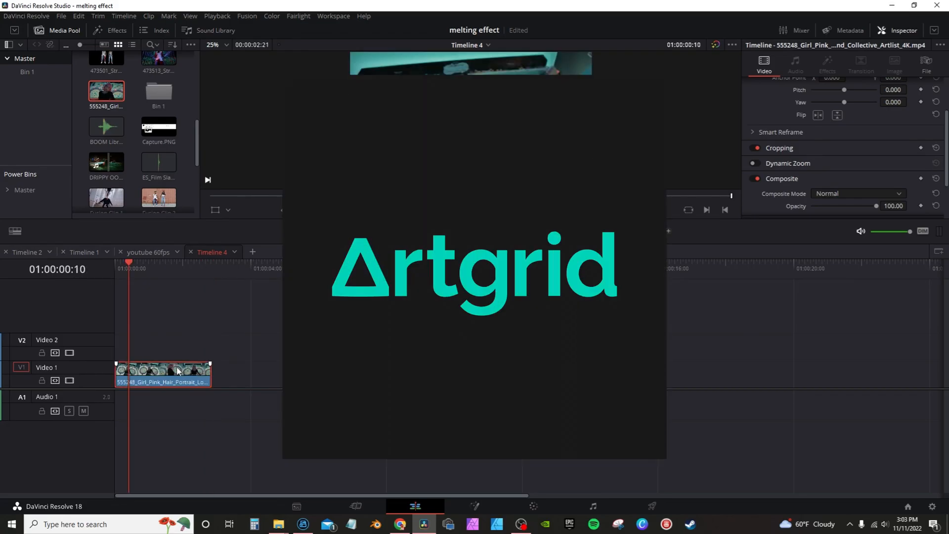
click(474, 507)
text(mag)
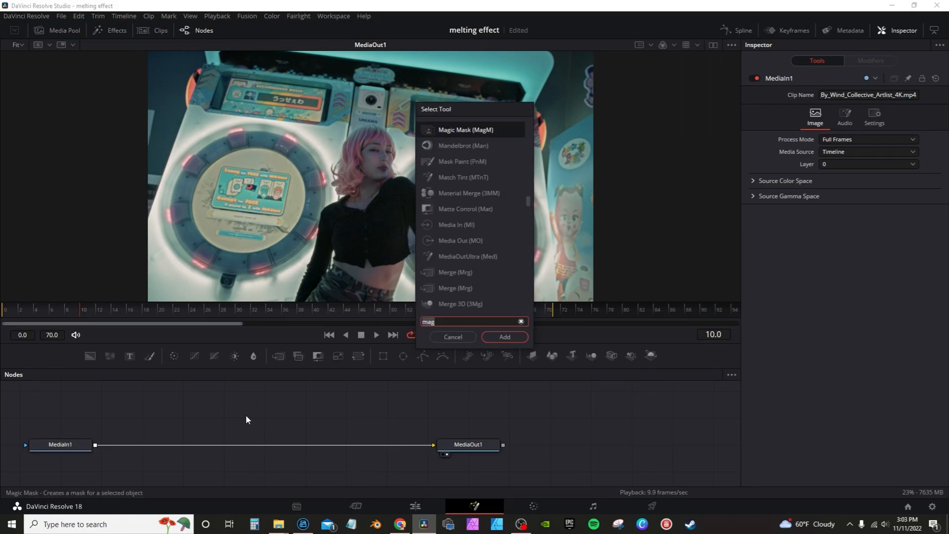
Add a 'Magic Mask' node and drop it onto the MediaIn1–MediaOut1 link.
text(Magic Mask)
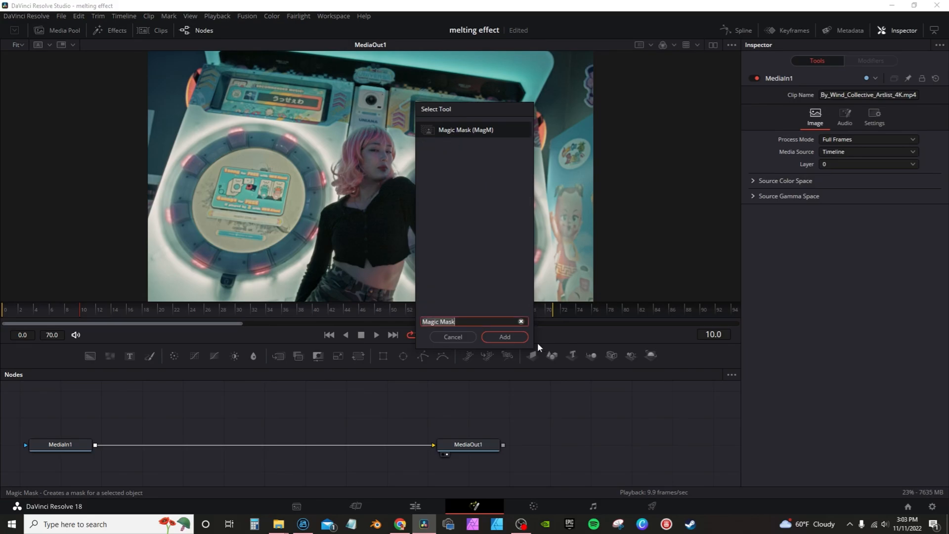
click(504, 338)
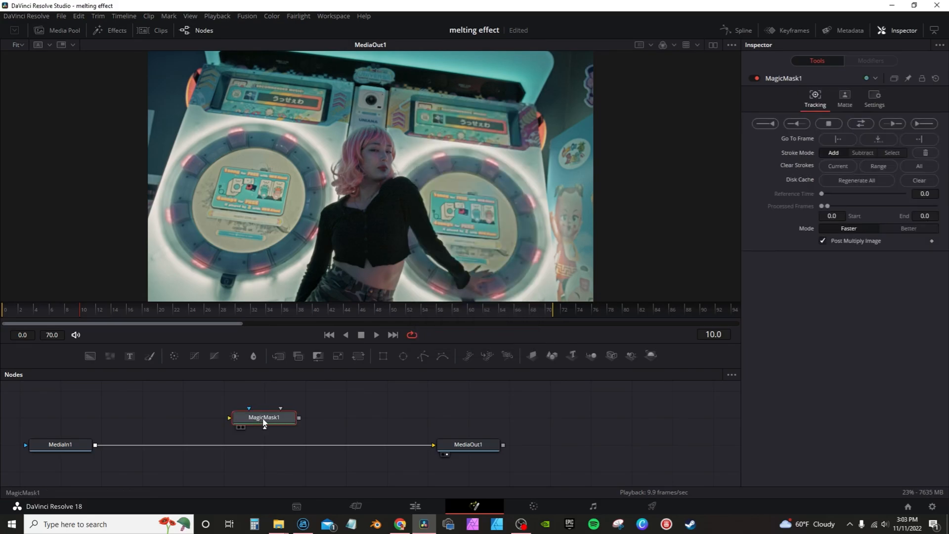
drag(263, 417, 223, 444)
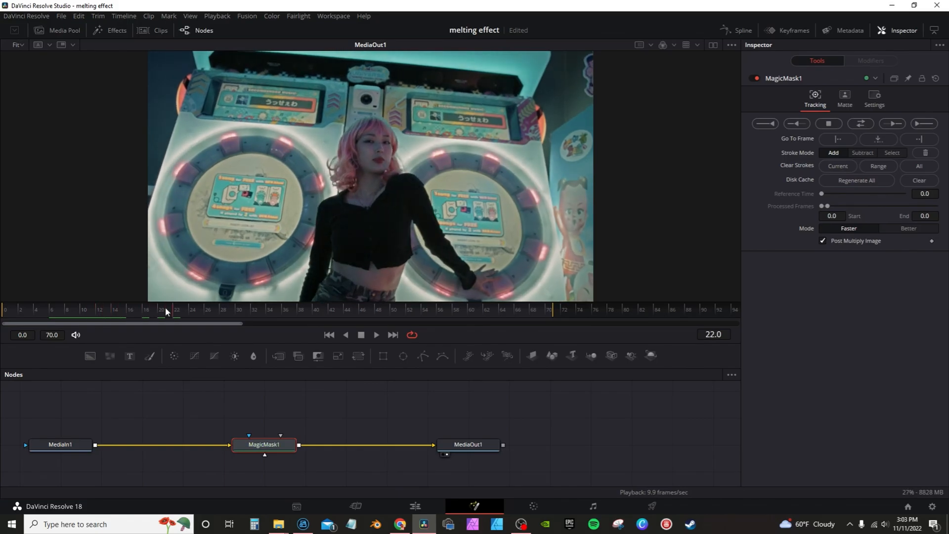
Select MagicMask1 and paint mask strokes over the girl, including her sleeve.
click(89, 308)
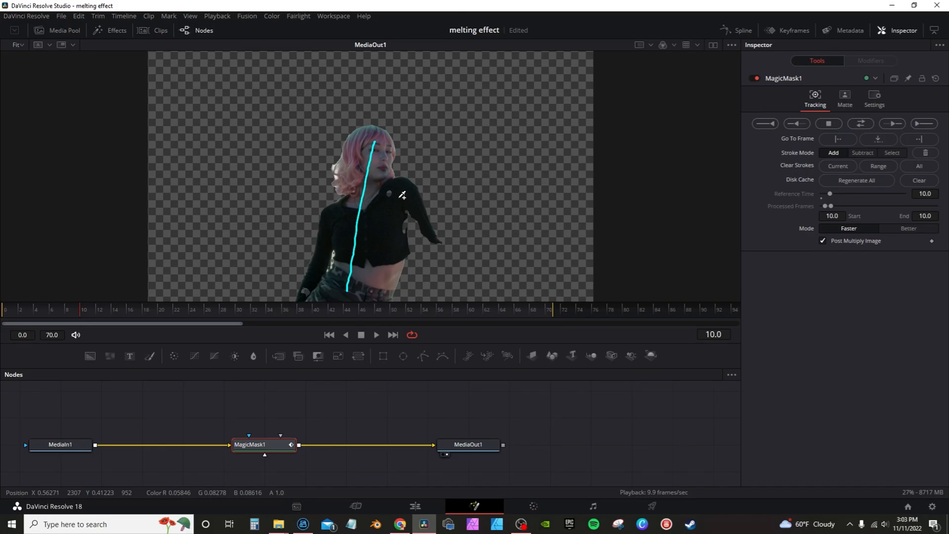
mouse_move(391, 186)
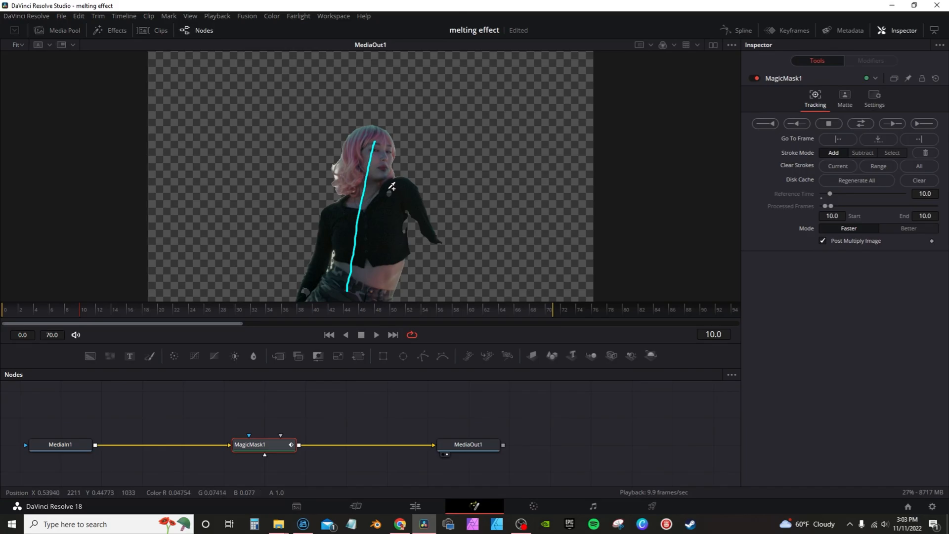
drag(392, 191, 400, 230)
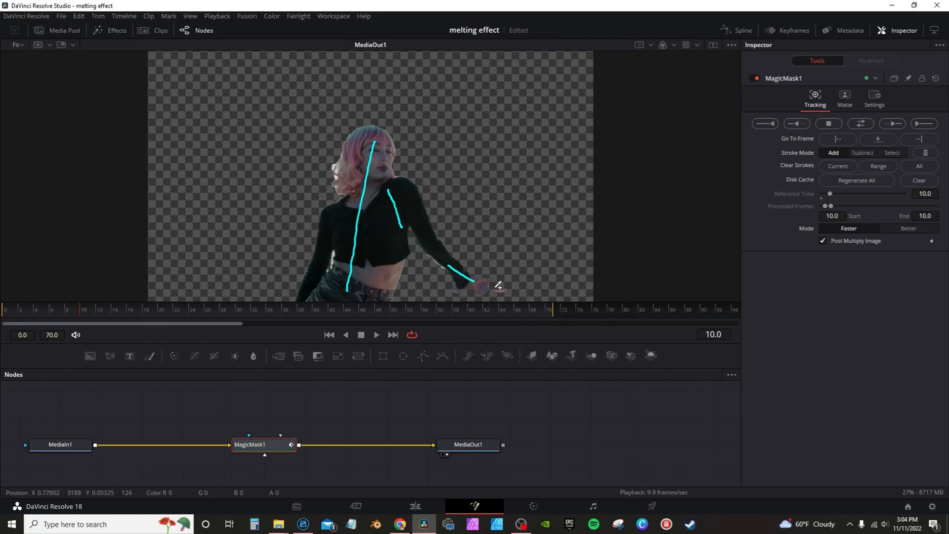
mouse_move(490, 285)
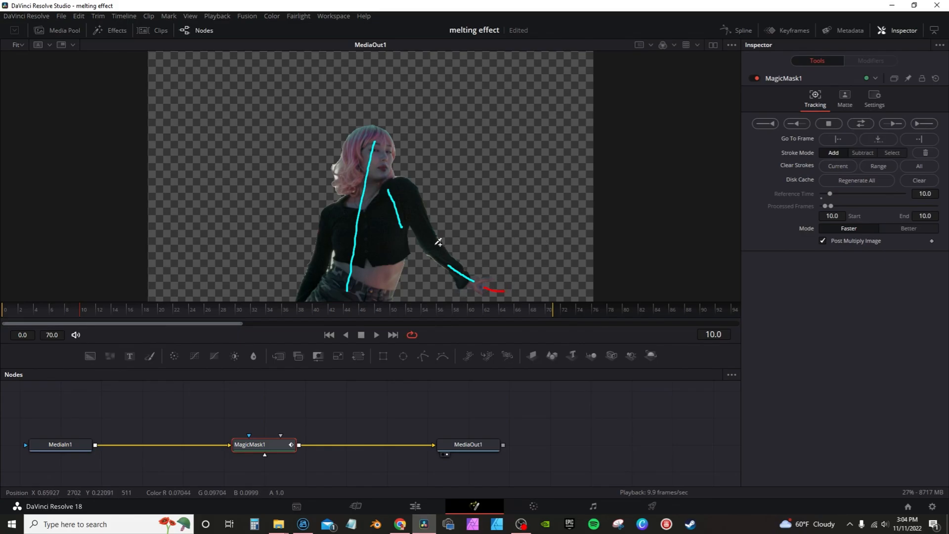
mouse_move(337, 251)
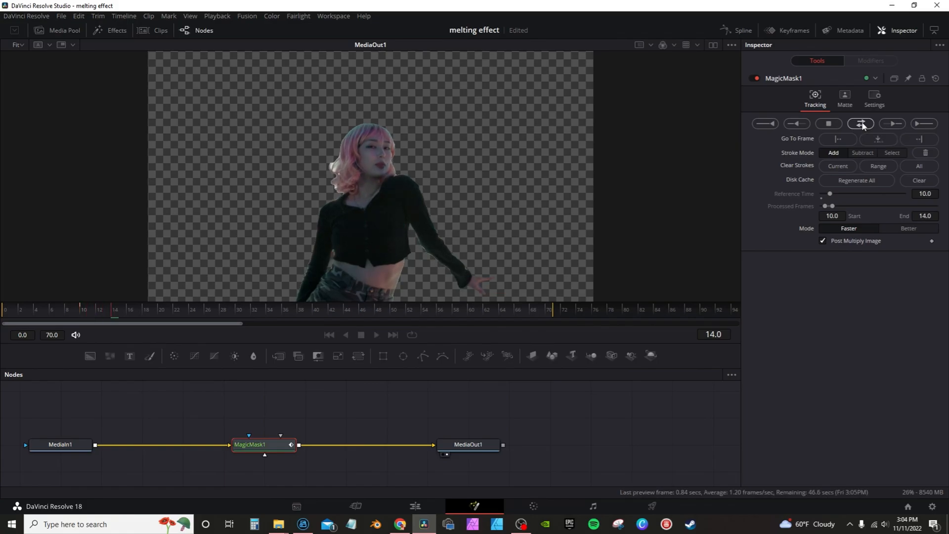
Run Magic Mask tracking until processed frames cover 0 to 70.
click(860, 123)
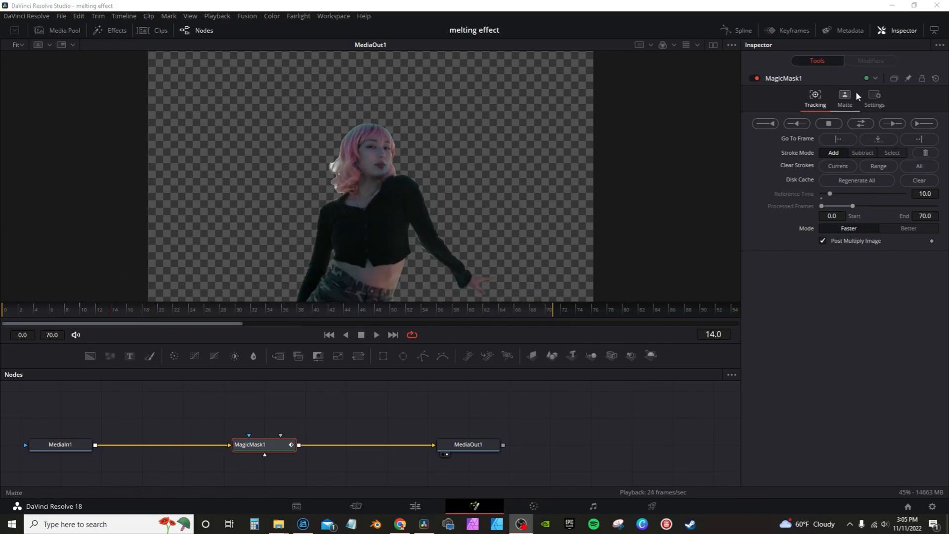
In the Matte settings, set edge blur to about 1.02 and shrink the edges slightly.
click(844, 97)
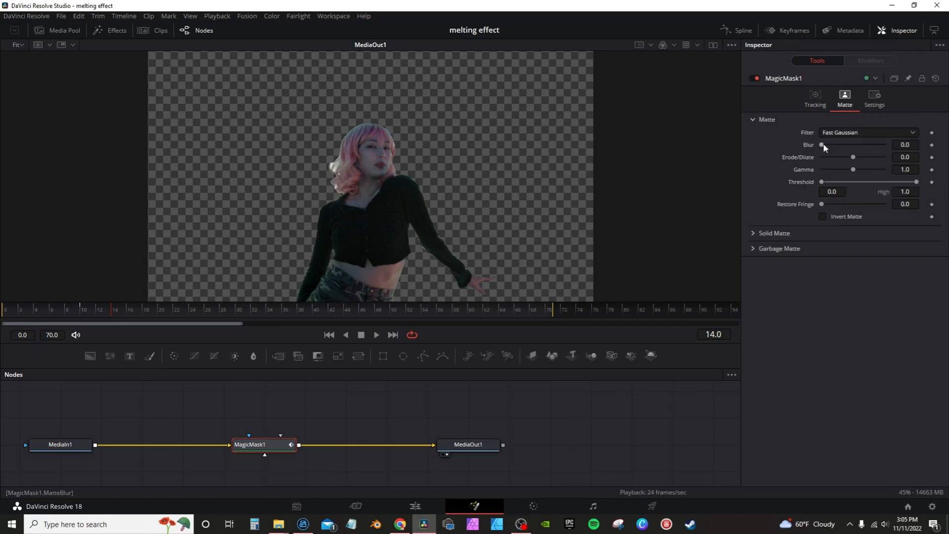
drag(822, 145, 832, 144)
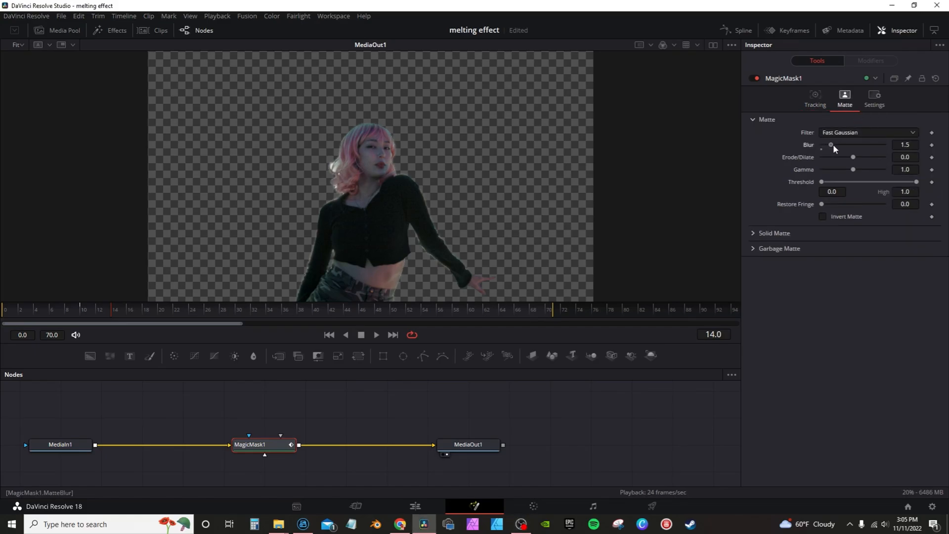
drag(831, 145, 828, 145)
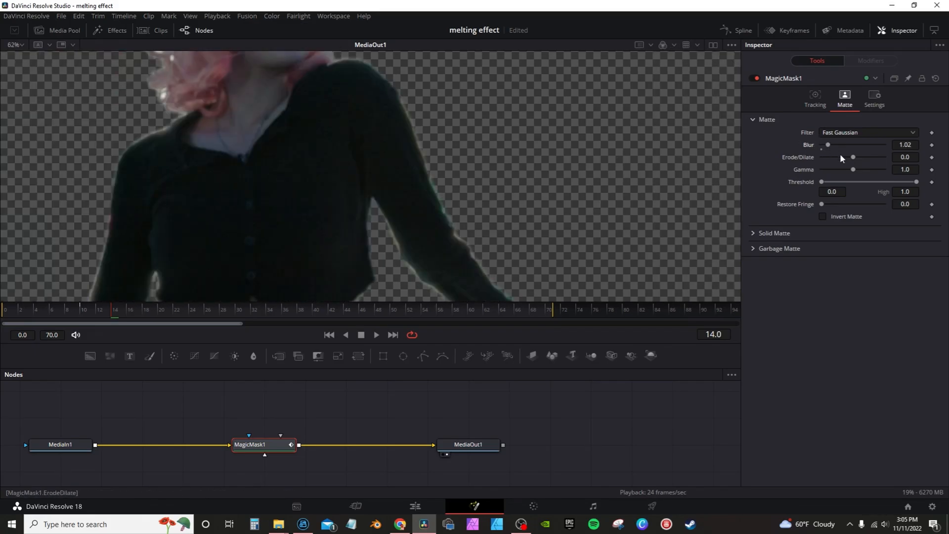
drag(853, 157, 850, 156)
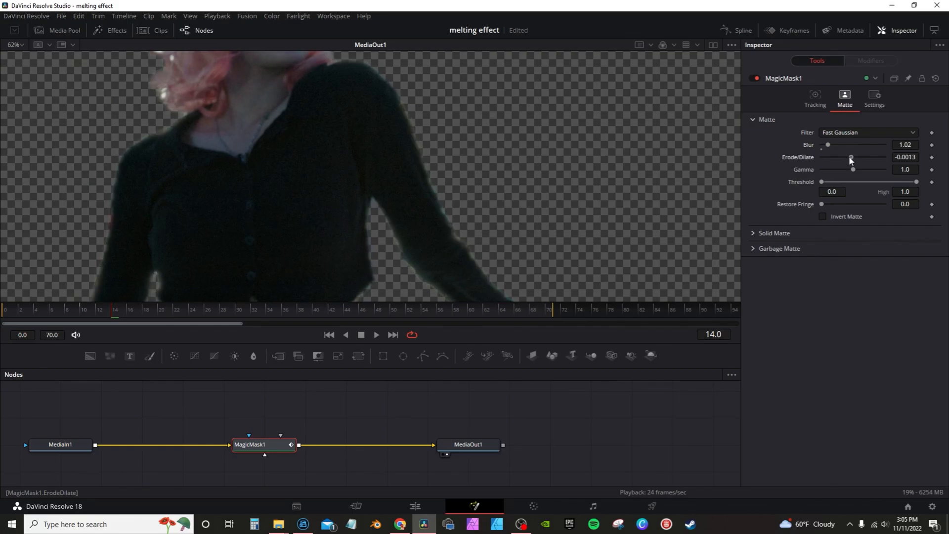
drag(852, 156, 850, 157)
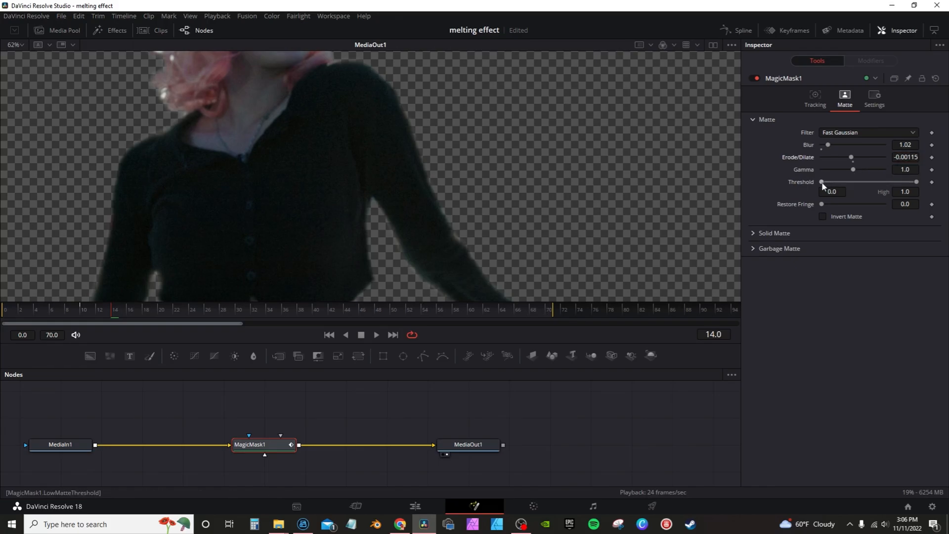
Drag matte Threshold Low down to 0.0, try lowering High, then return it to 1.0.
drag(822, 181, 843, 182)
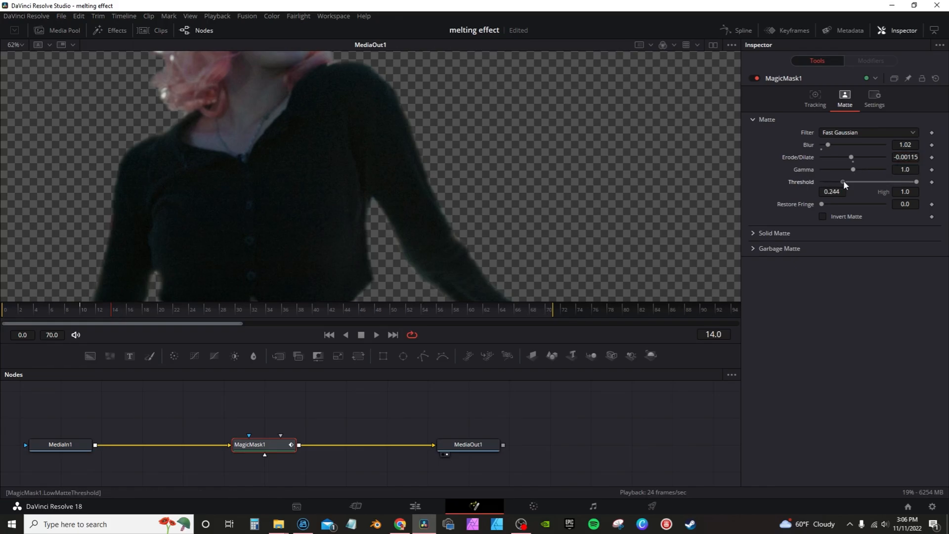
drag(844, 181, 916, 181)
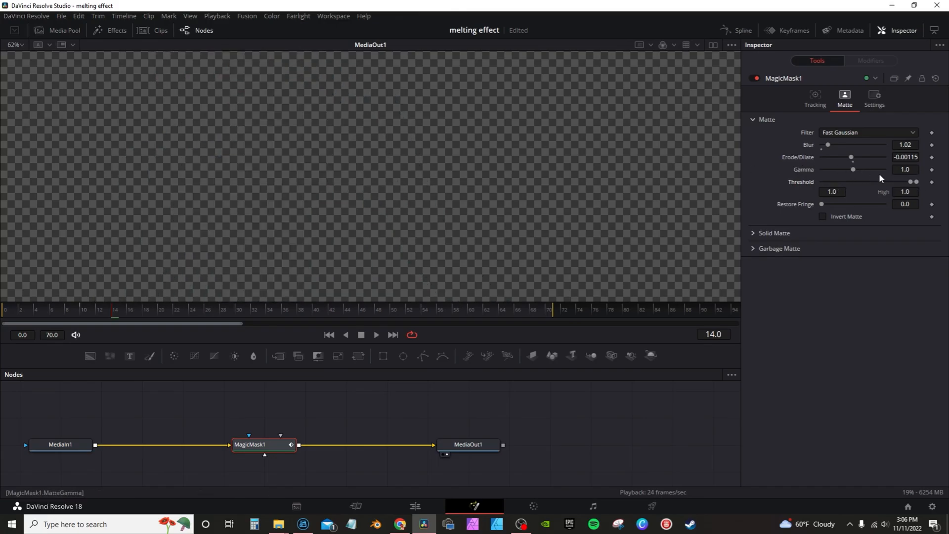
drag(915, 181, 821, 182)
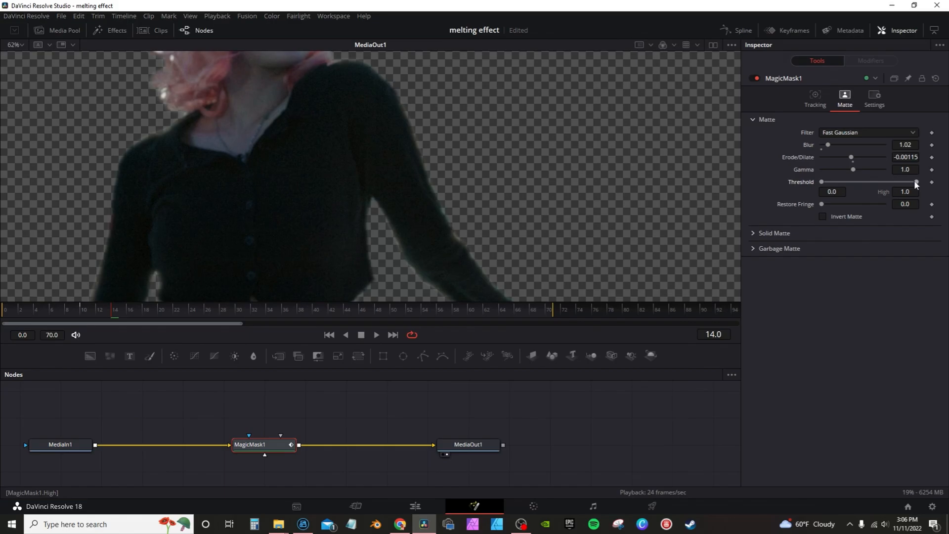
drag(914, 181, 908, 181)
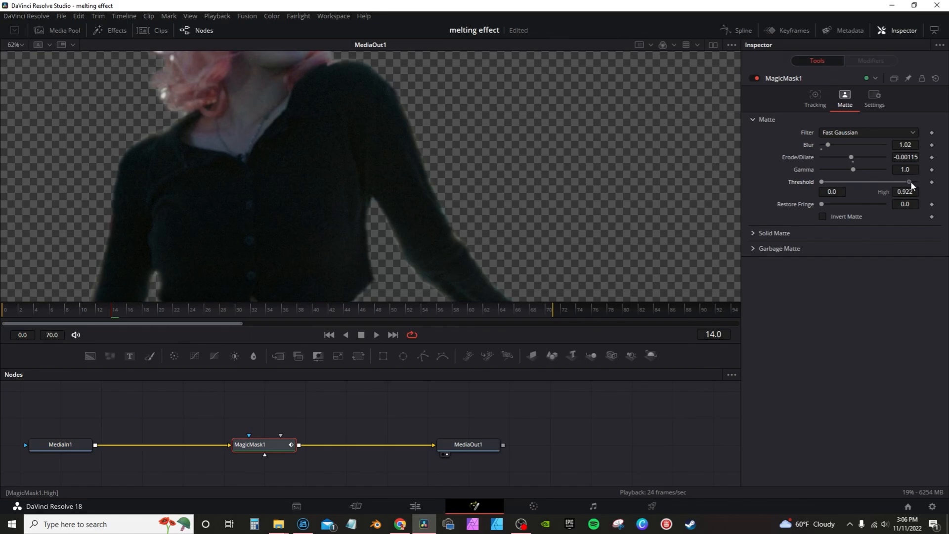
drag(911, 182, 911, 181)
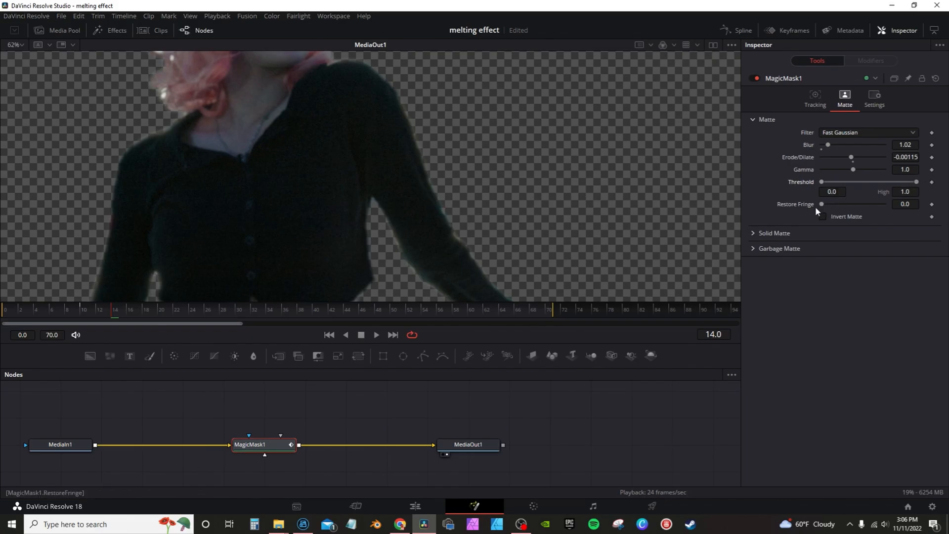
Set Restore Fringe to about 0.005 and Blur to 0.37, toggling Invert Matte on and off.
drag(822, 204, 830, 205)
text(0)
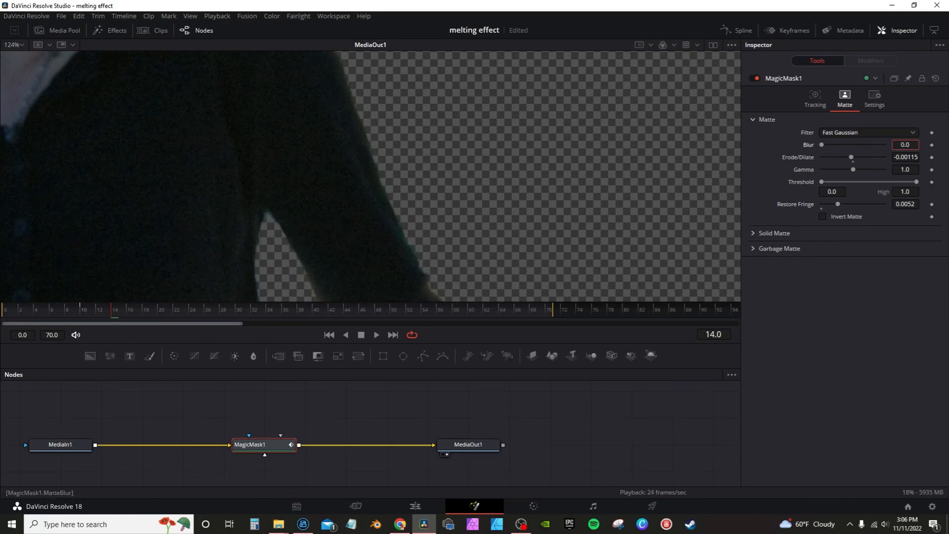
drag(822, 145, 824, 145)
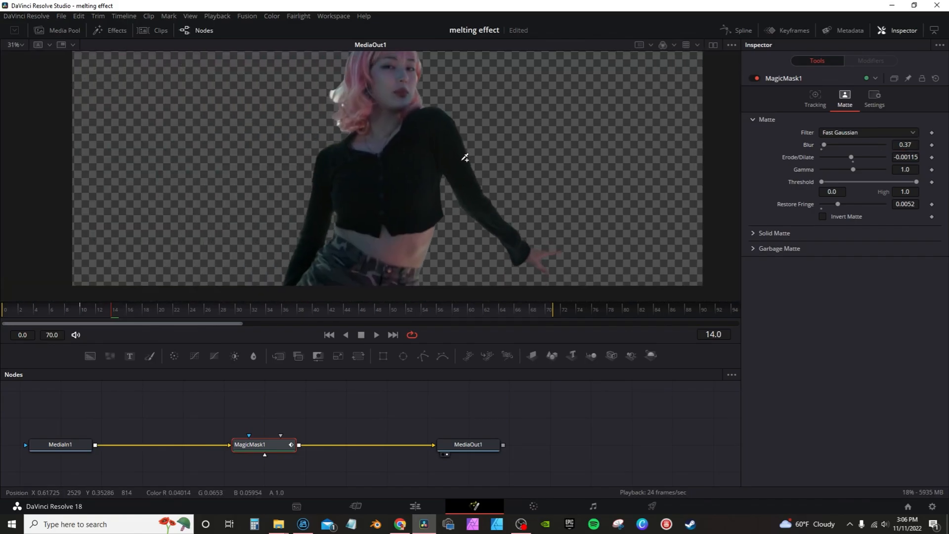
mouse_move(415, 163)
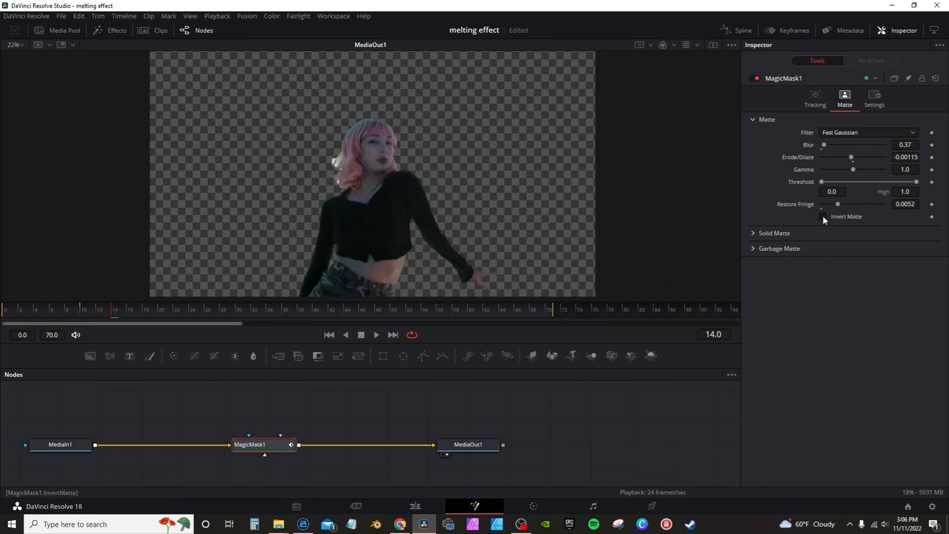
click(822, 216)
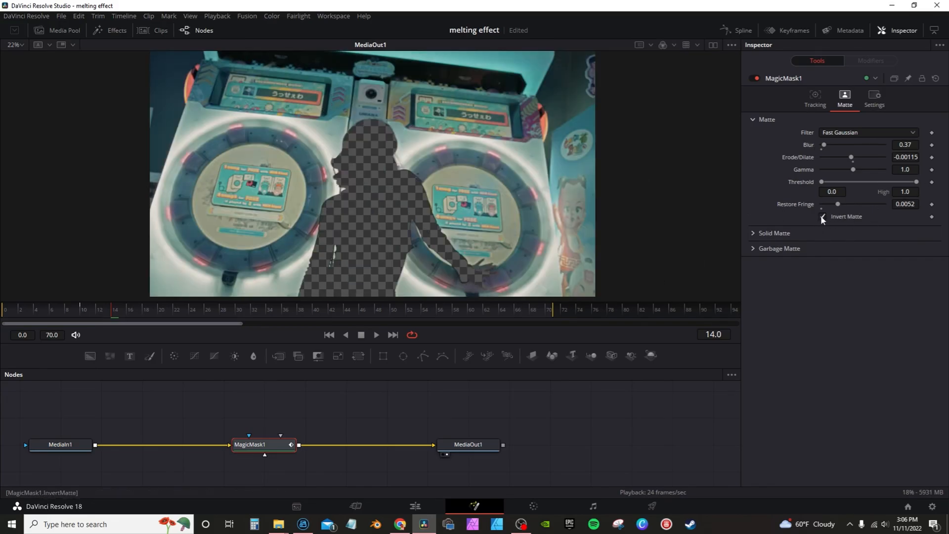
click(815, 97)
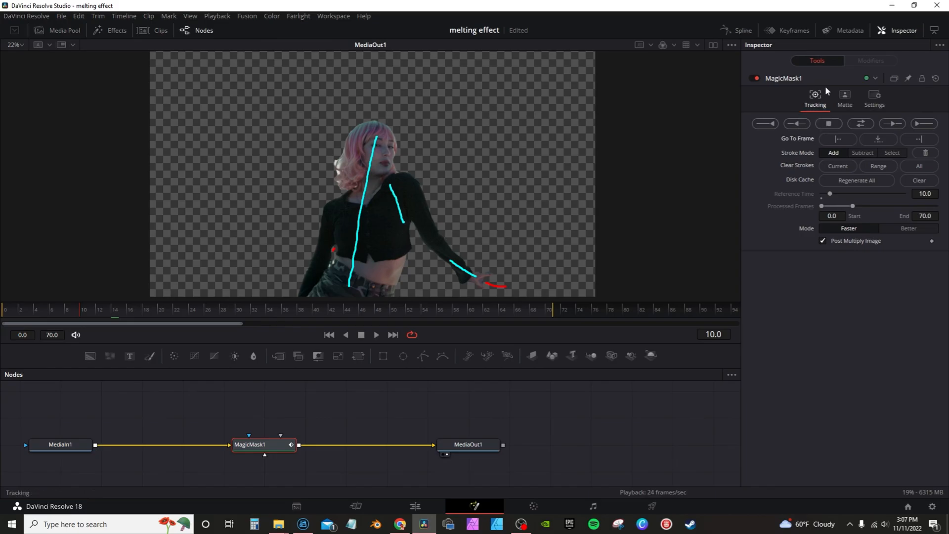
Return to the stroke reference frame and track the mask forward to frame 70.
click(838, 140)
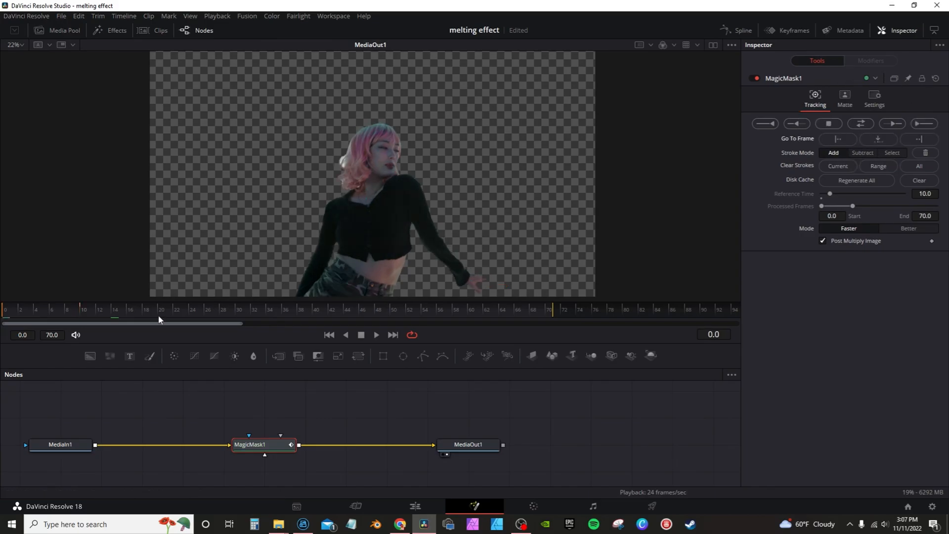
click(924, 140)
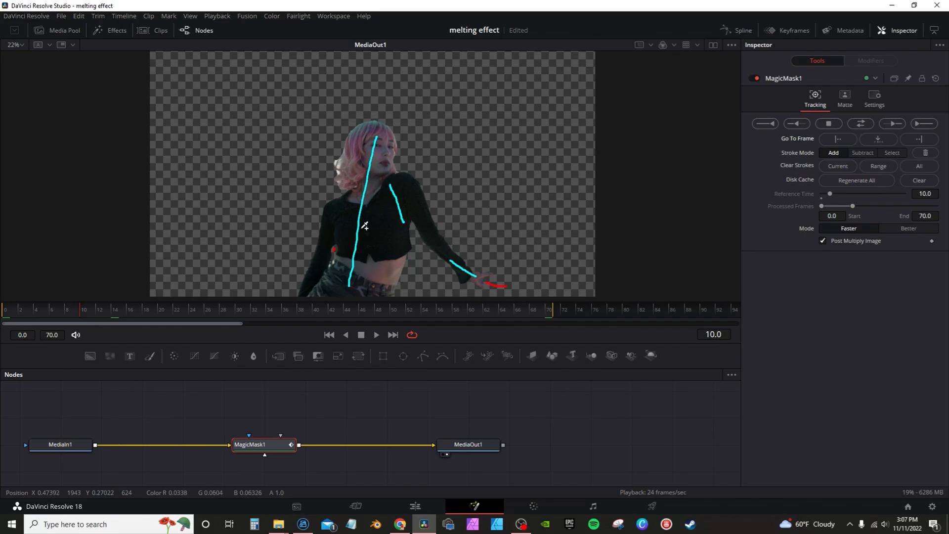
click(838, 166)
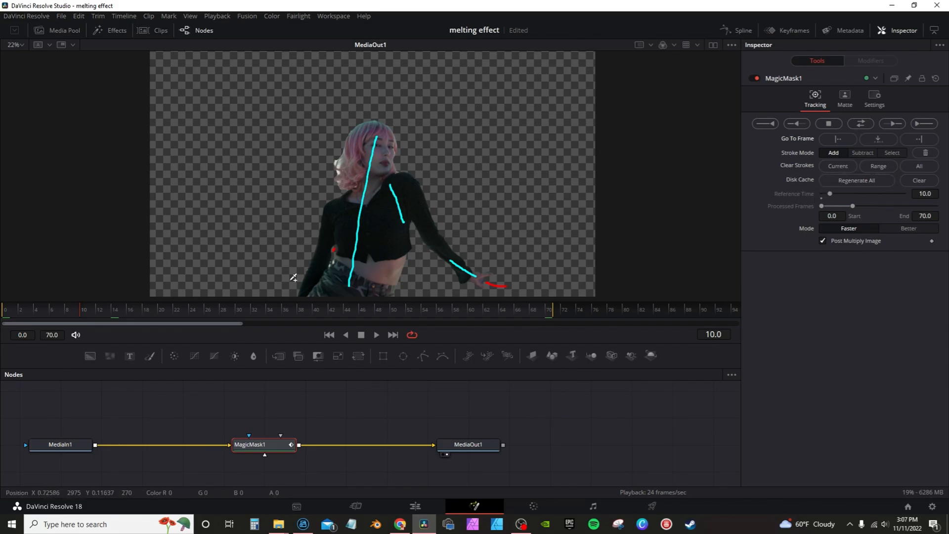
click(375, 334)
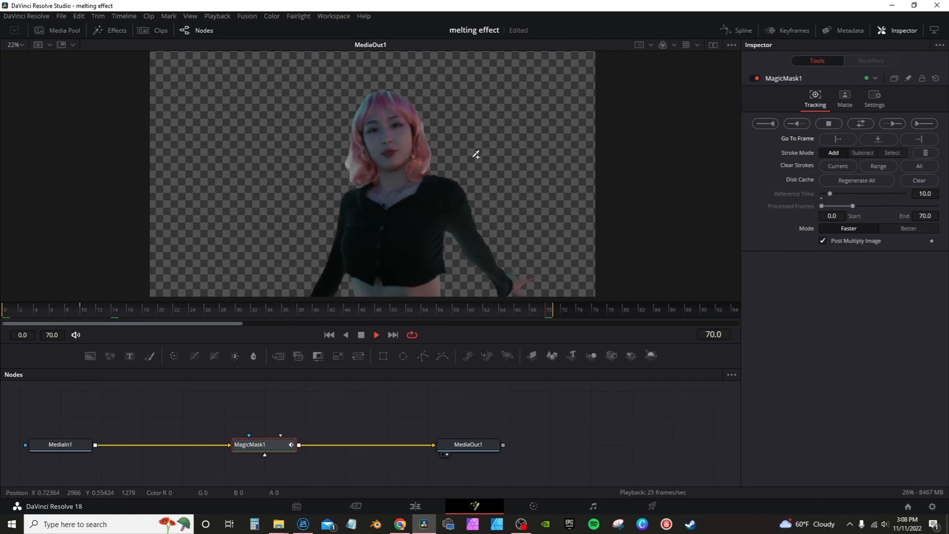
On the Edit page, move the girl clip to V2 and place Fusion Clip 2 on V1.
click(415, 506)
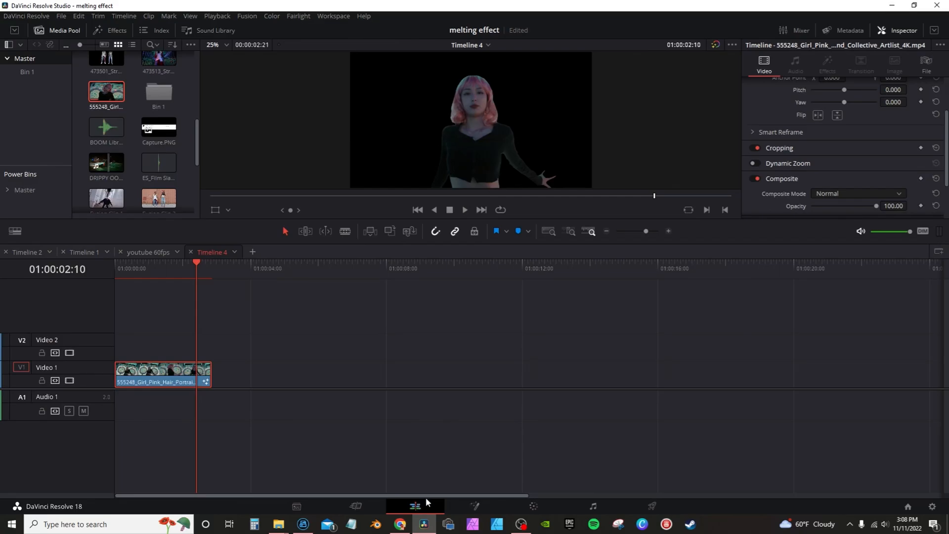
drag(154, 374, 154, 346)
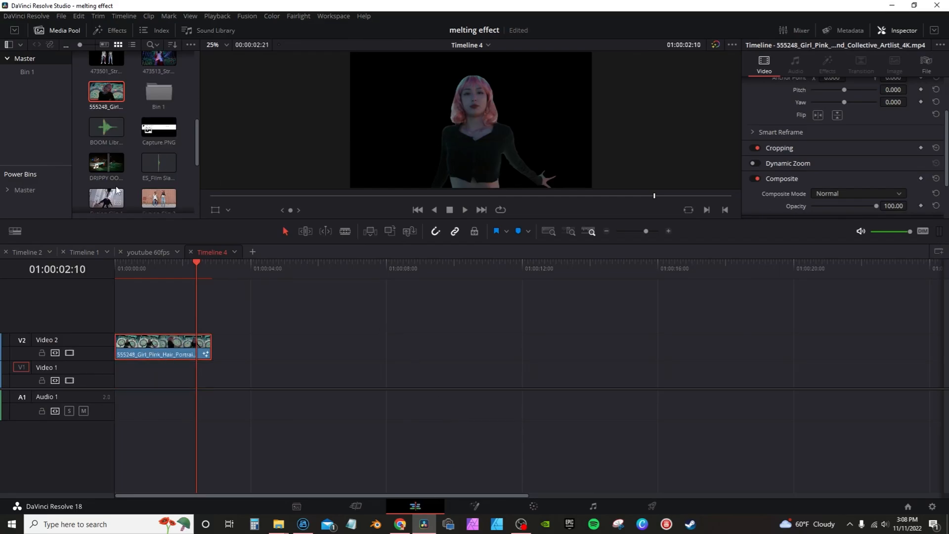
scroll(down, 3)
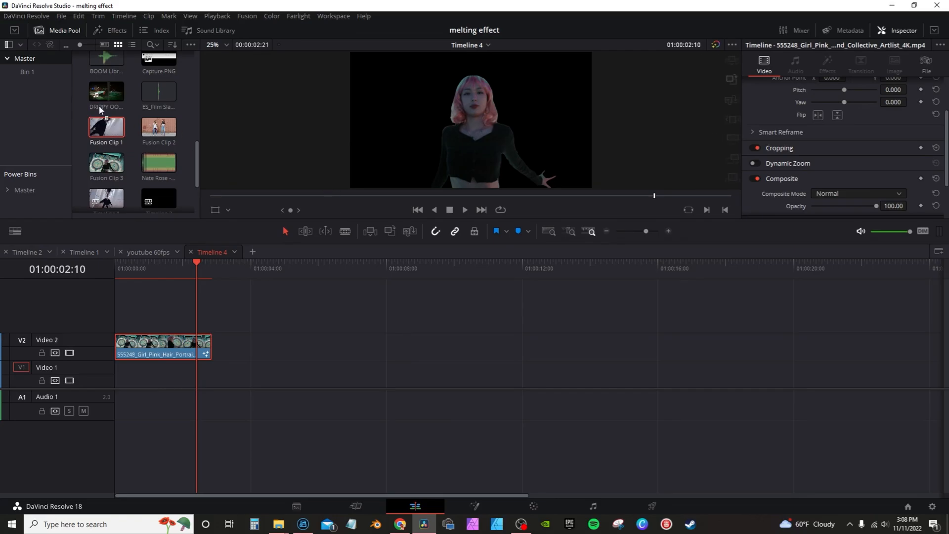
drag(159, 126, 180, 371)
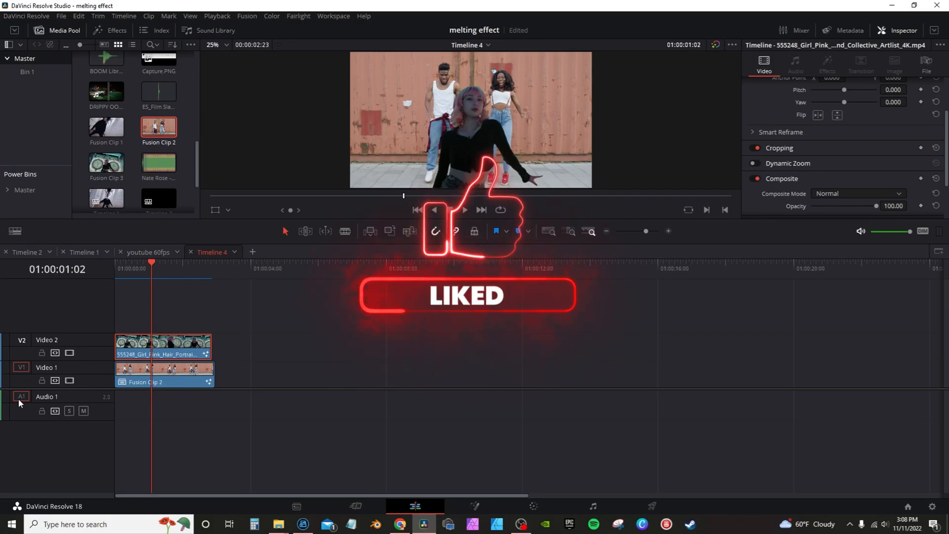
click(464, 210)
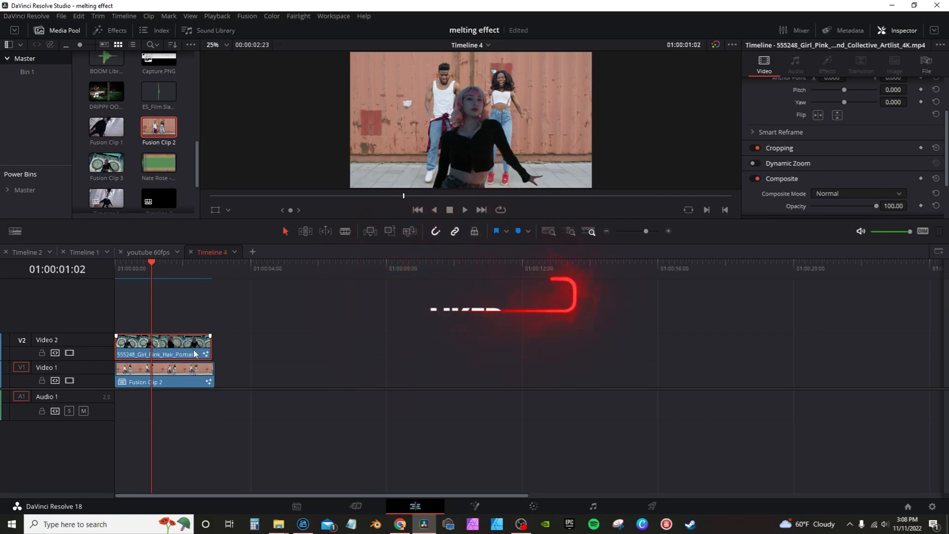